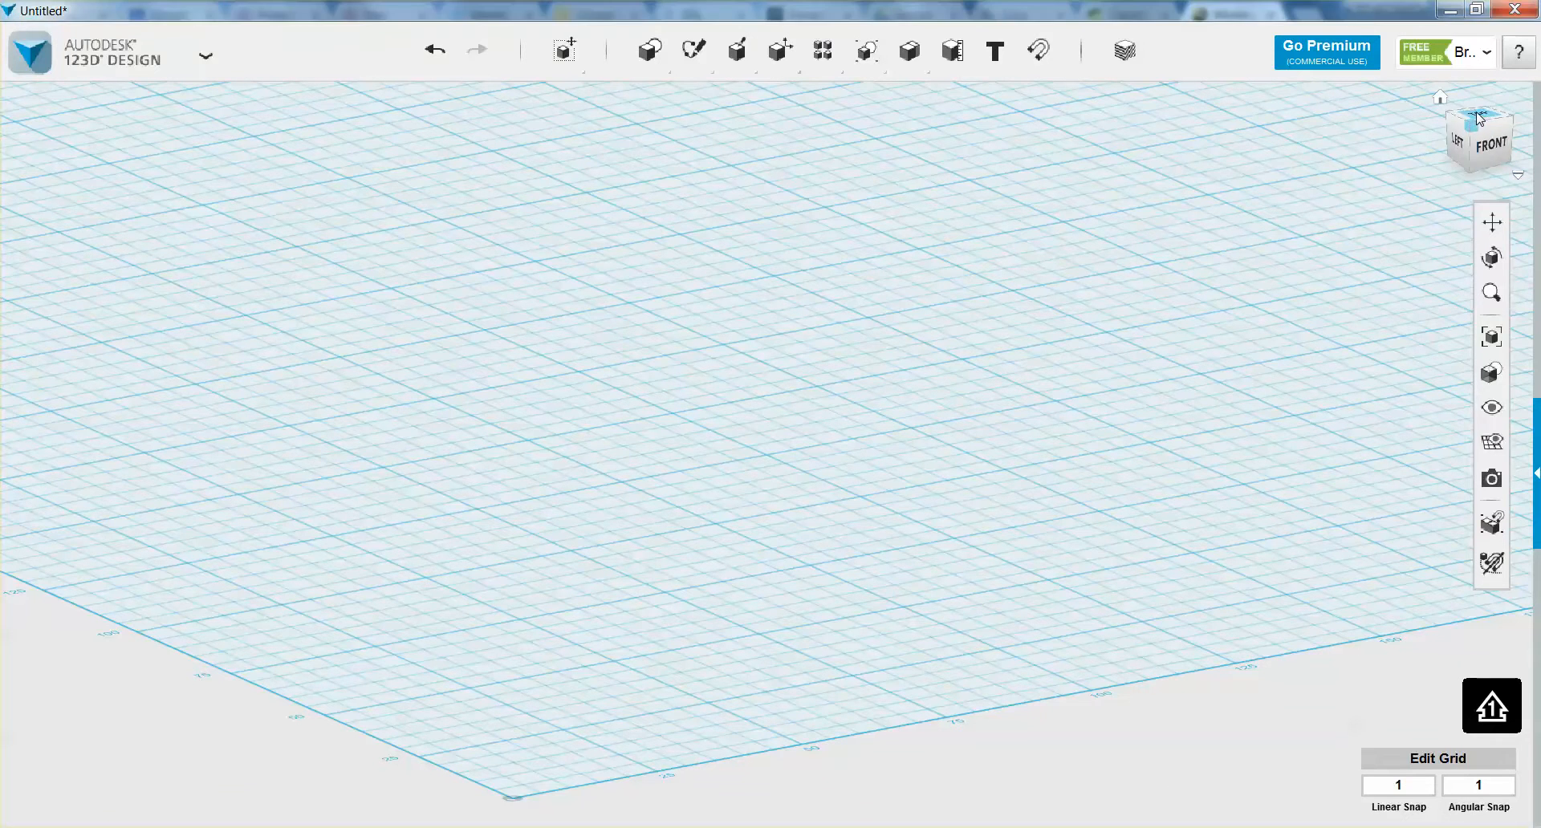
# Step: Switch to the top view and confirm millimetres as the unit in Preferences > Units and Grid
pyautogui.click(1478, 116)
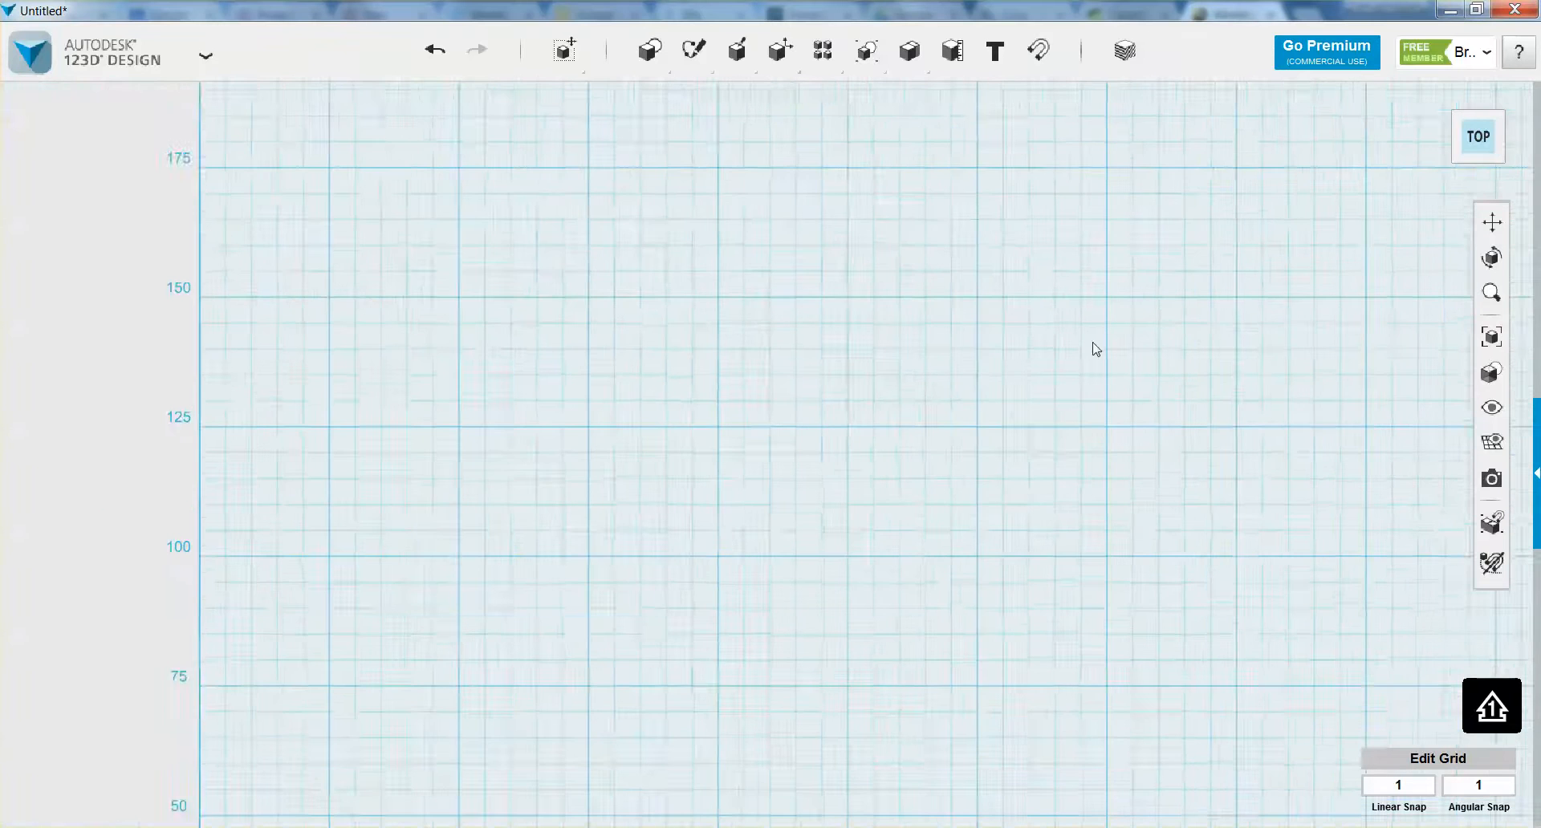
pyautogui.click(1518, 52)
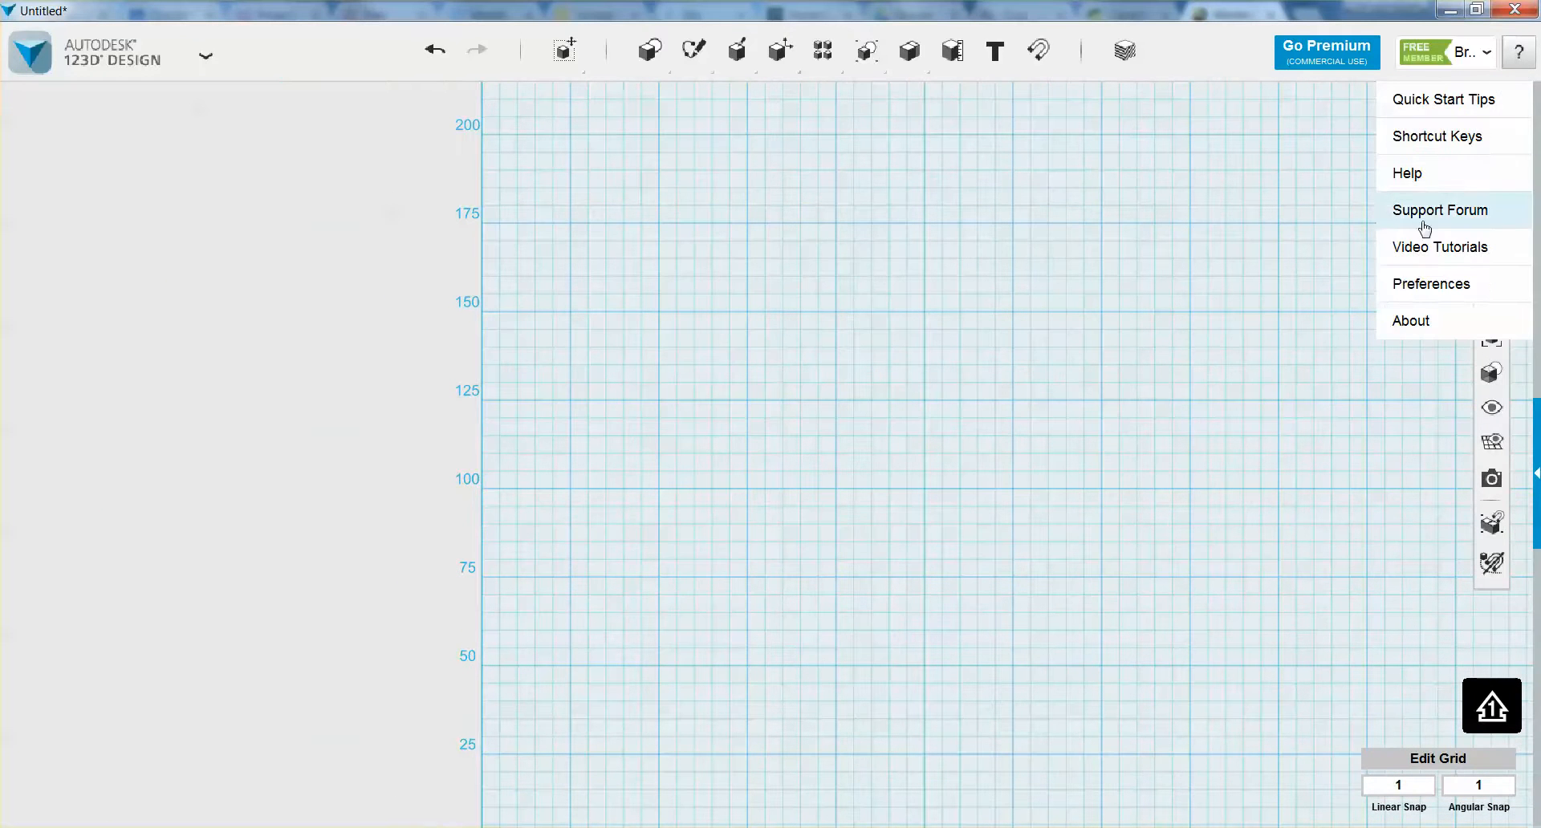
pyautogui.click(1430, 284)
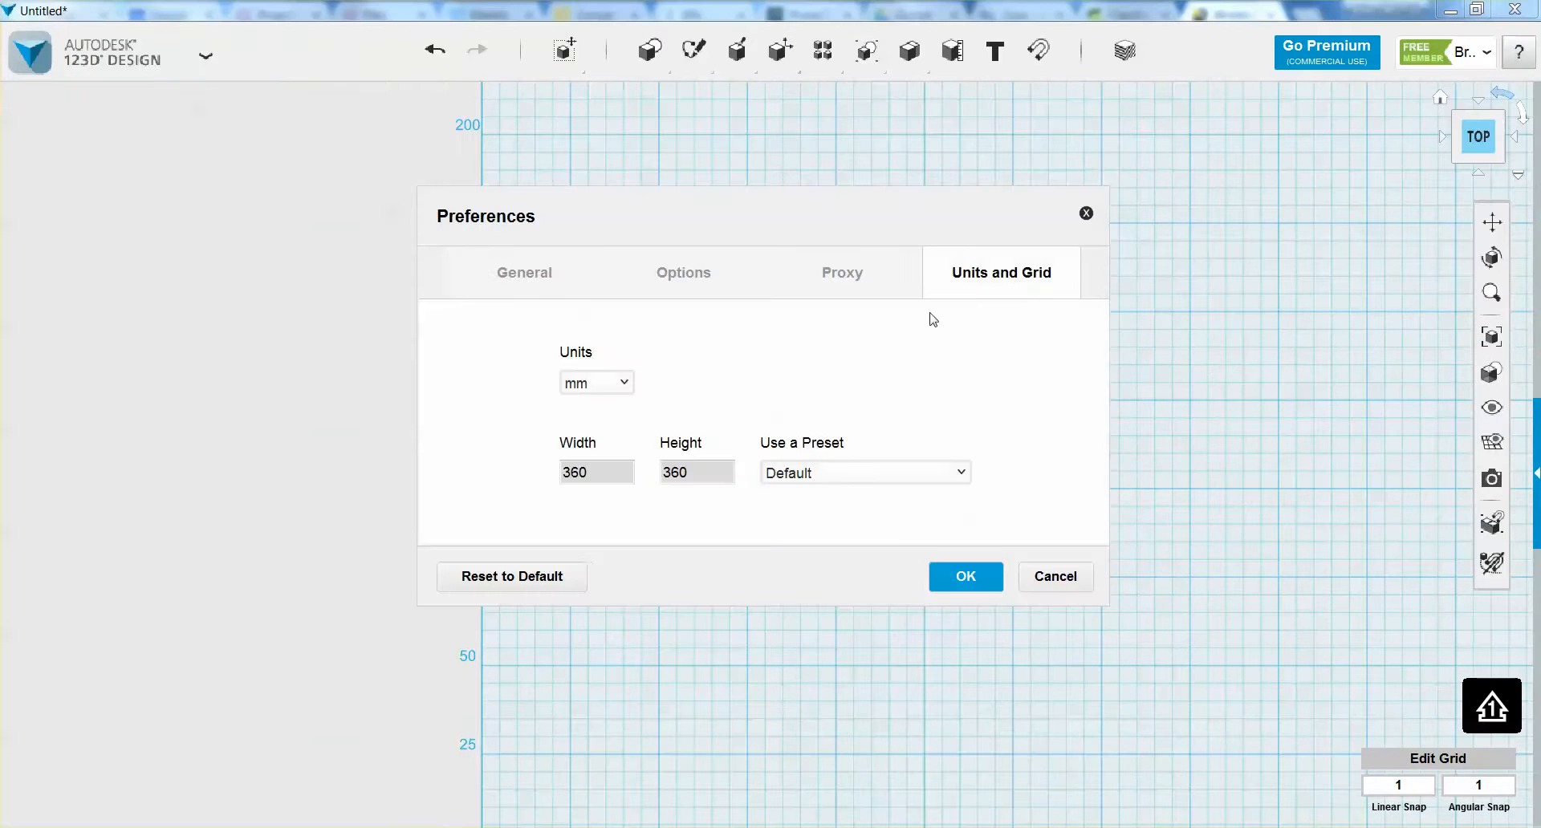
pyautogui.click(597, 382)
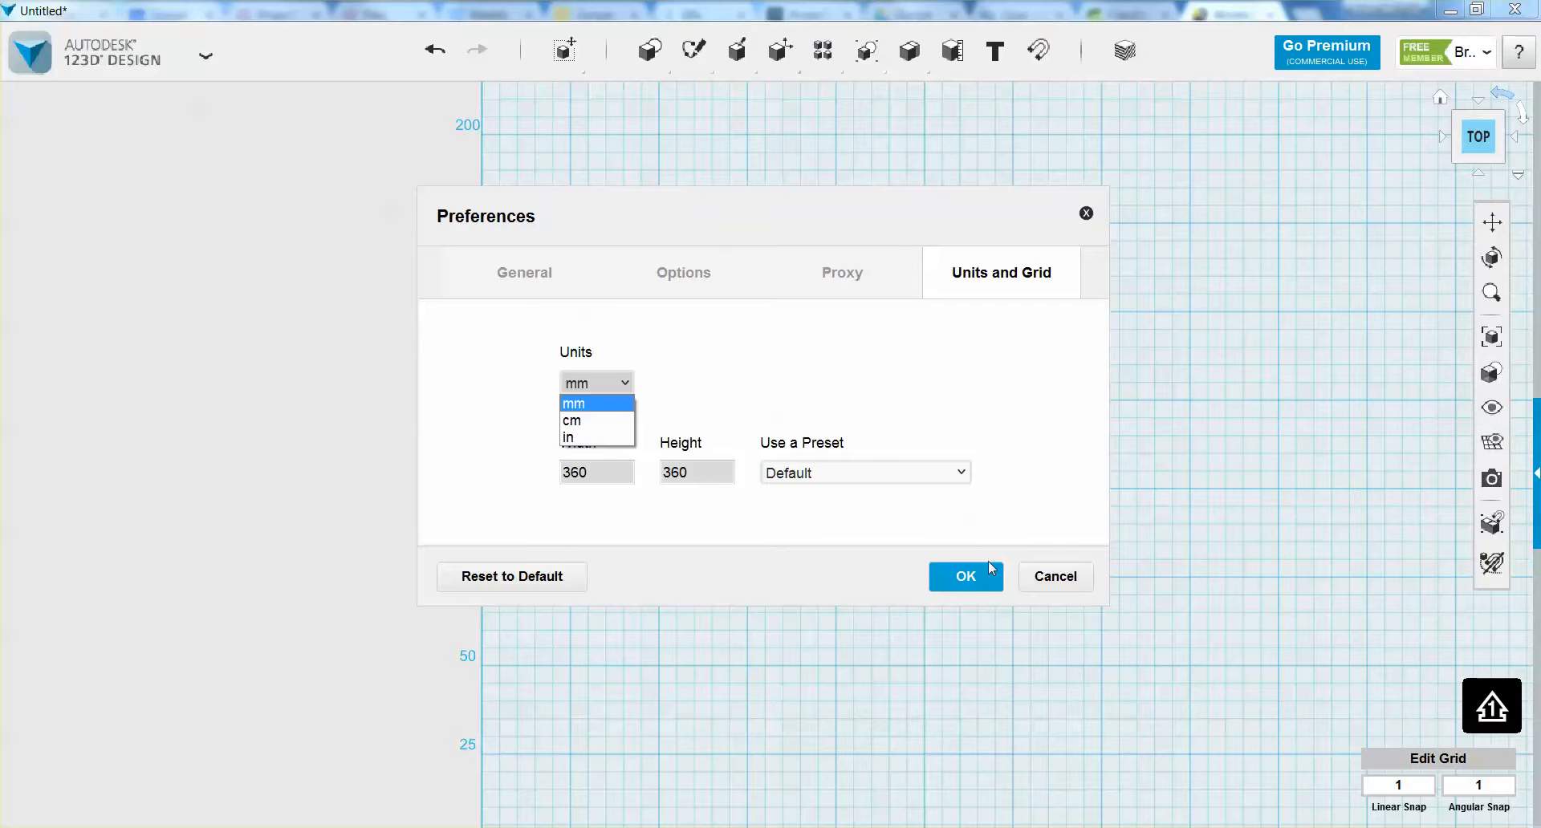
pyautogui.click(964, 576)
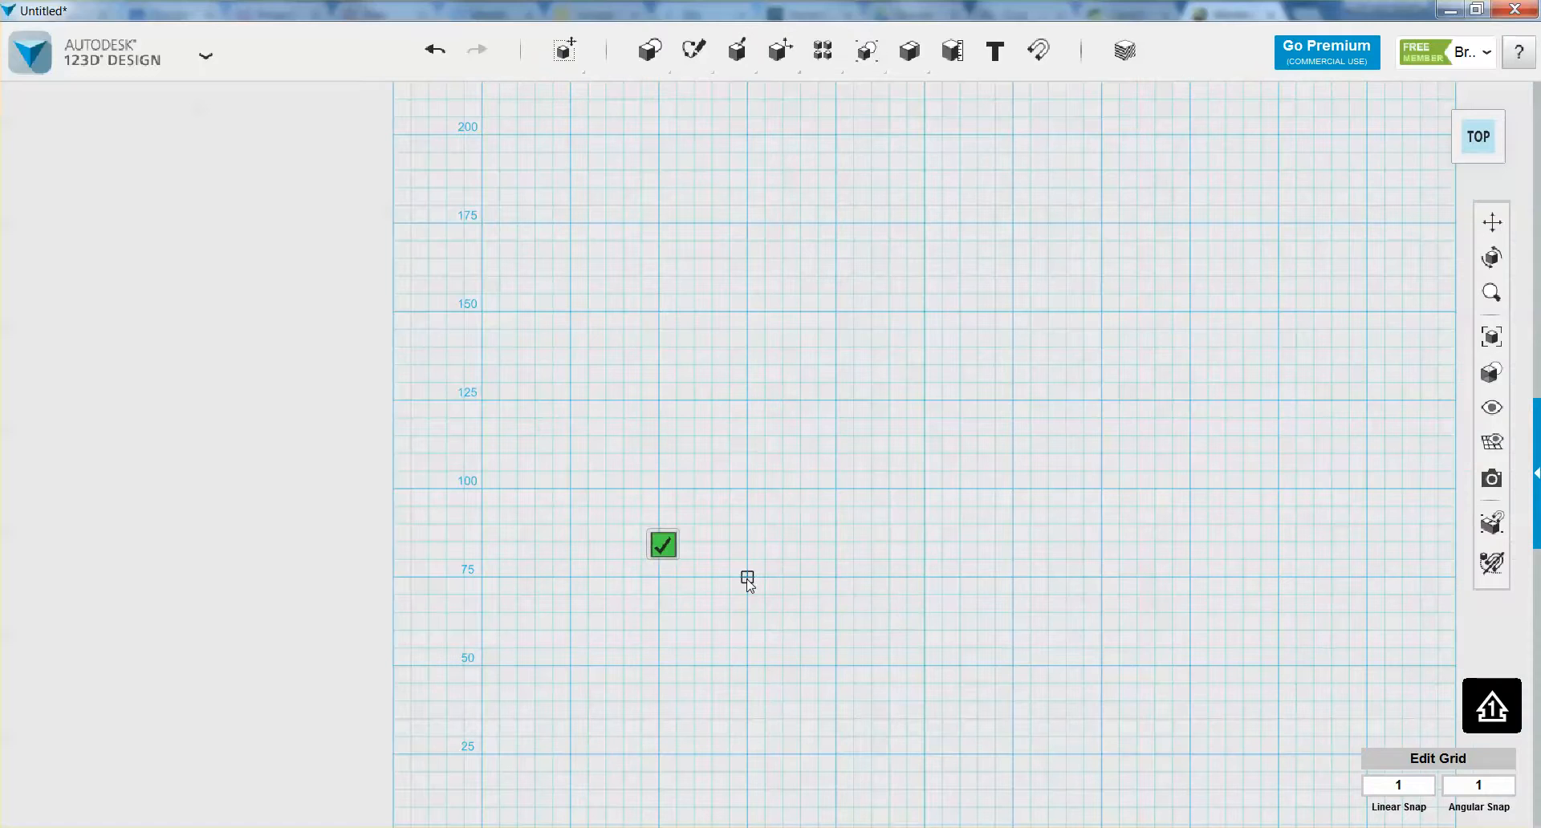
# Step: Draw the stepped polyline outline and close it back at the starting corner as a filled profile
pyautogui.moveTo(746, 574); pyautogui.dragTo(835, 296)
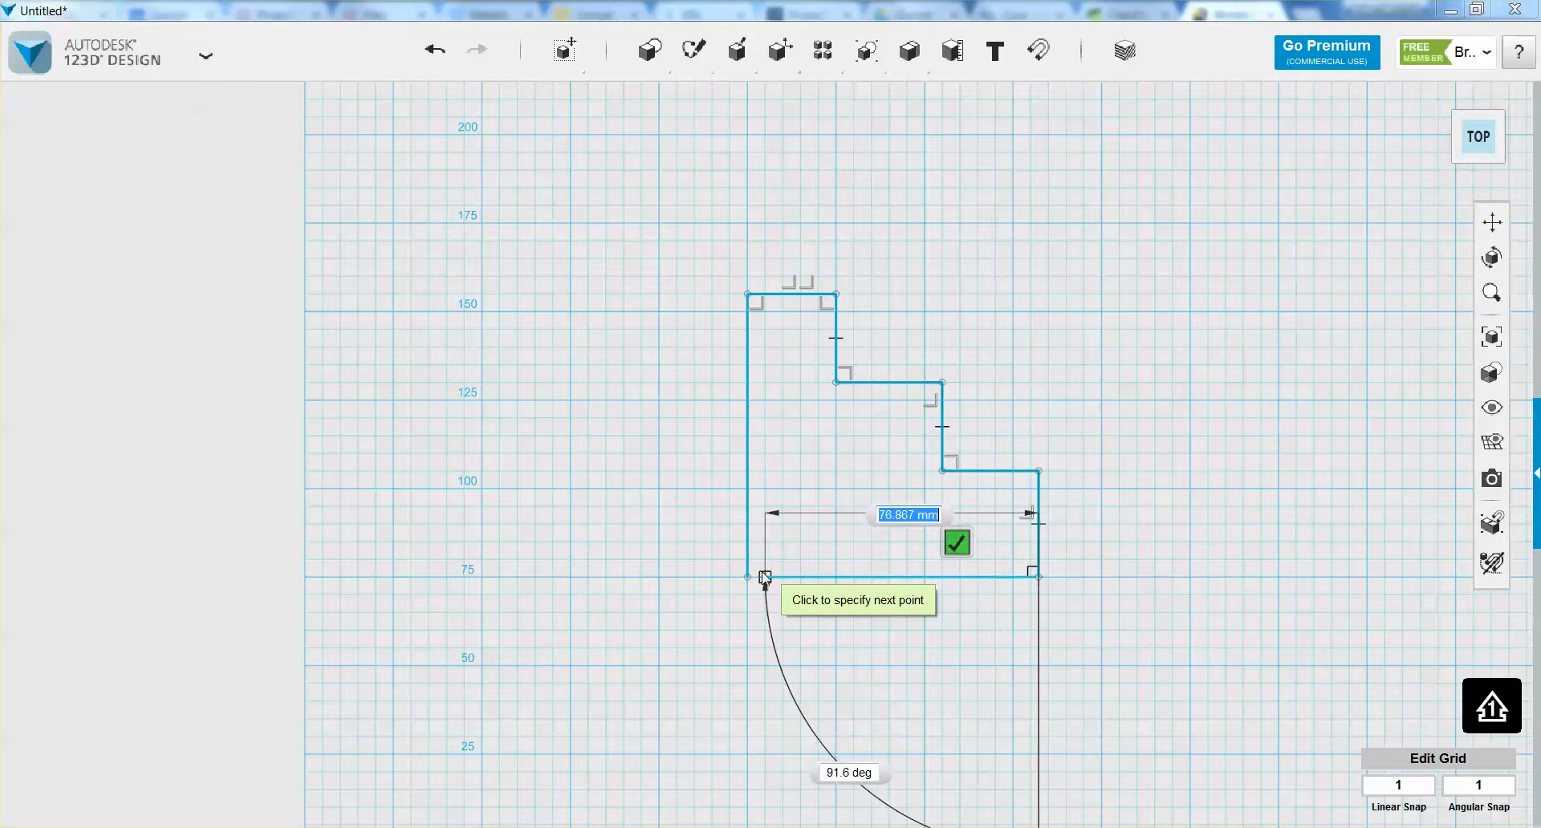
pyautogui.click(957, 543)
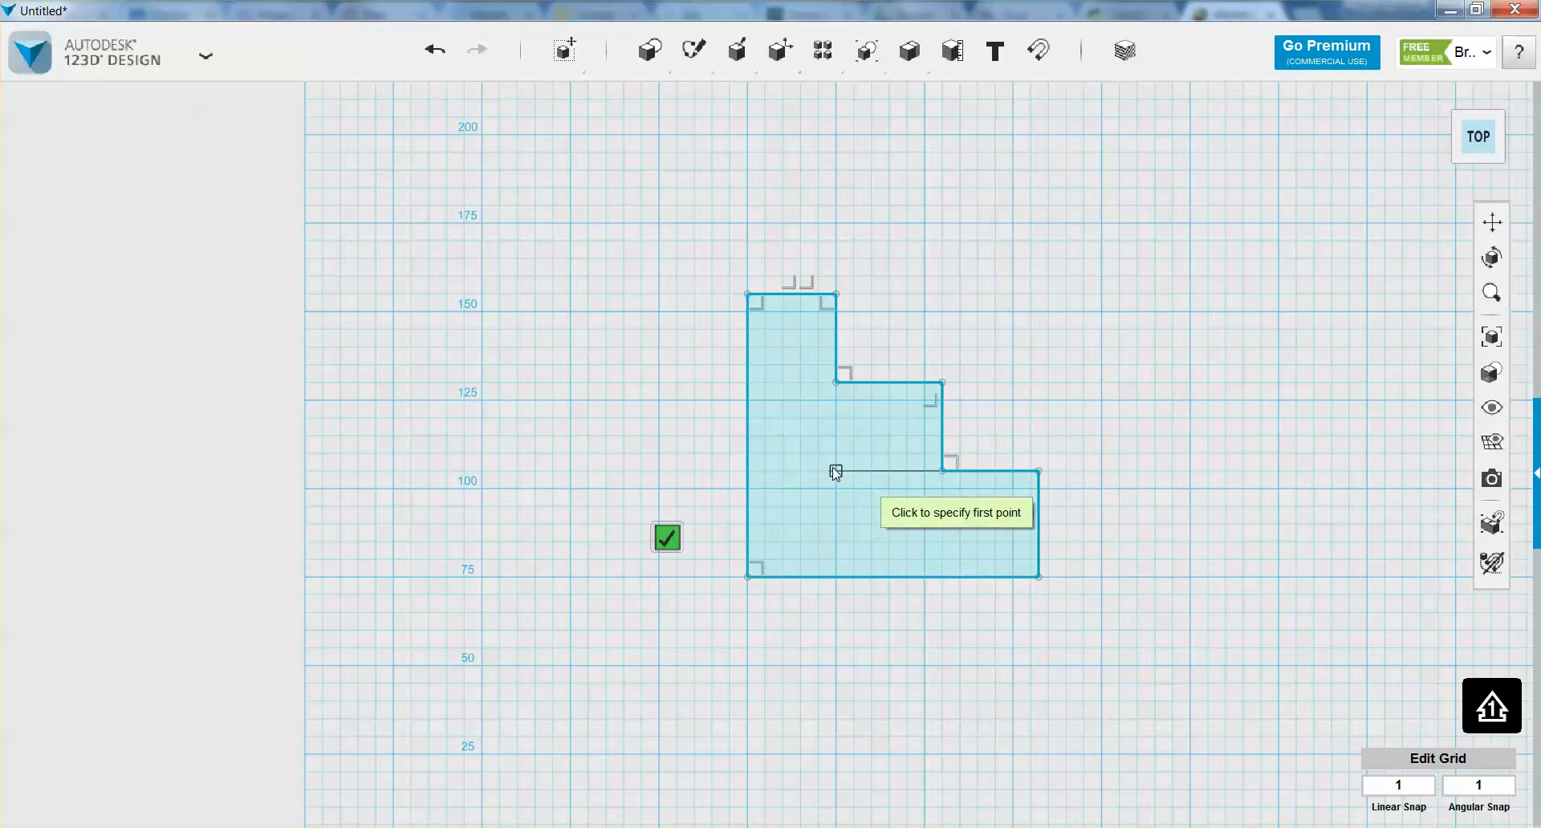
pyautogui.click(666, 537)
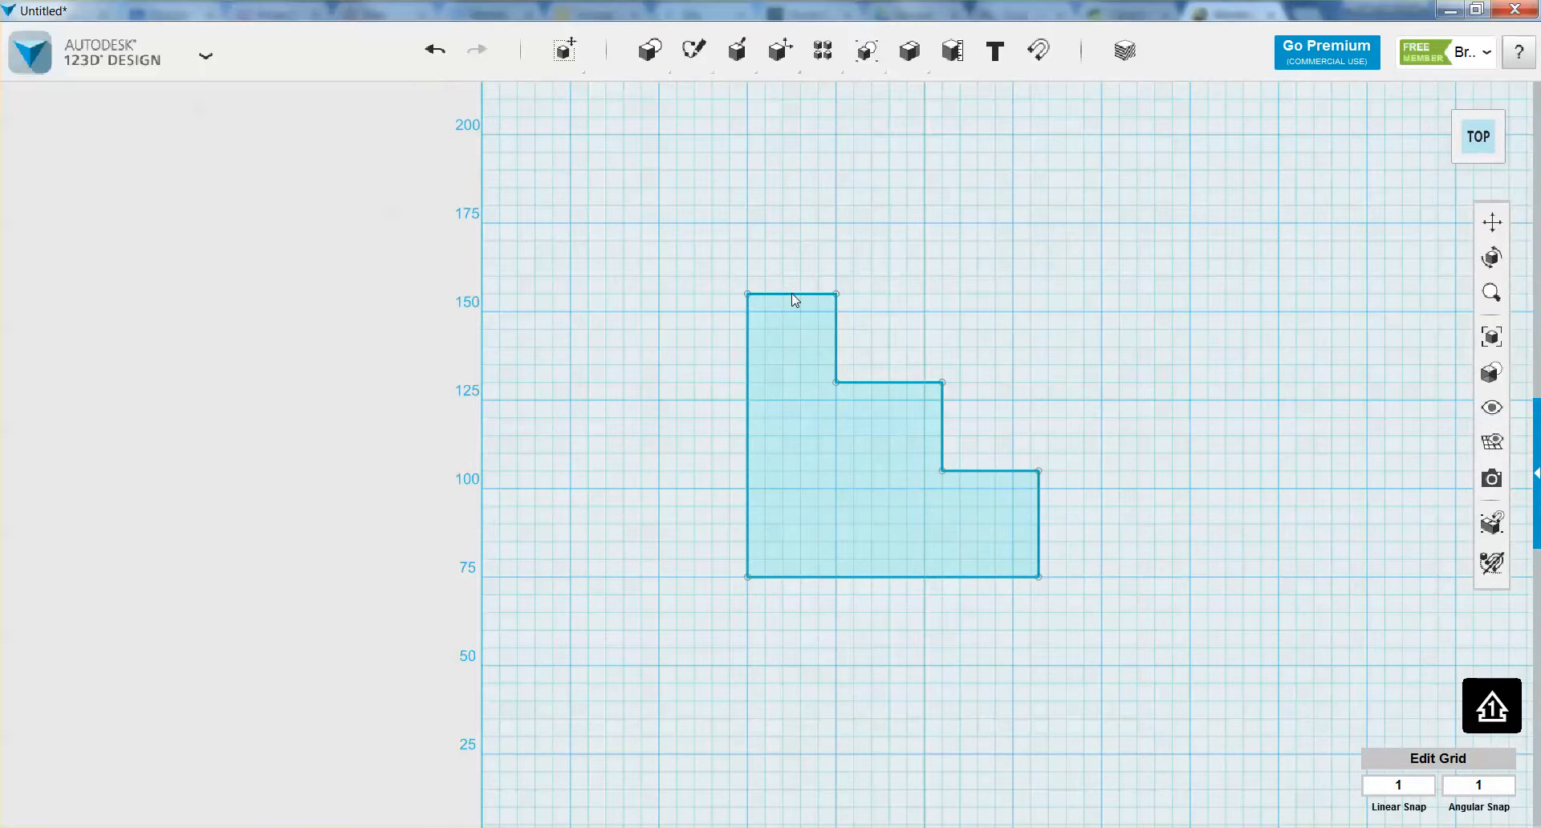
pyautogui.moveTo(791, 300); pyautogui.dragTo(791, 242)
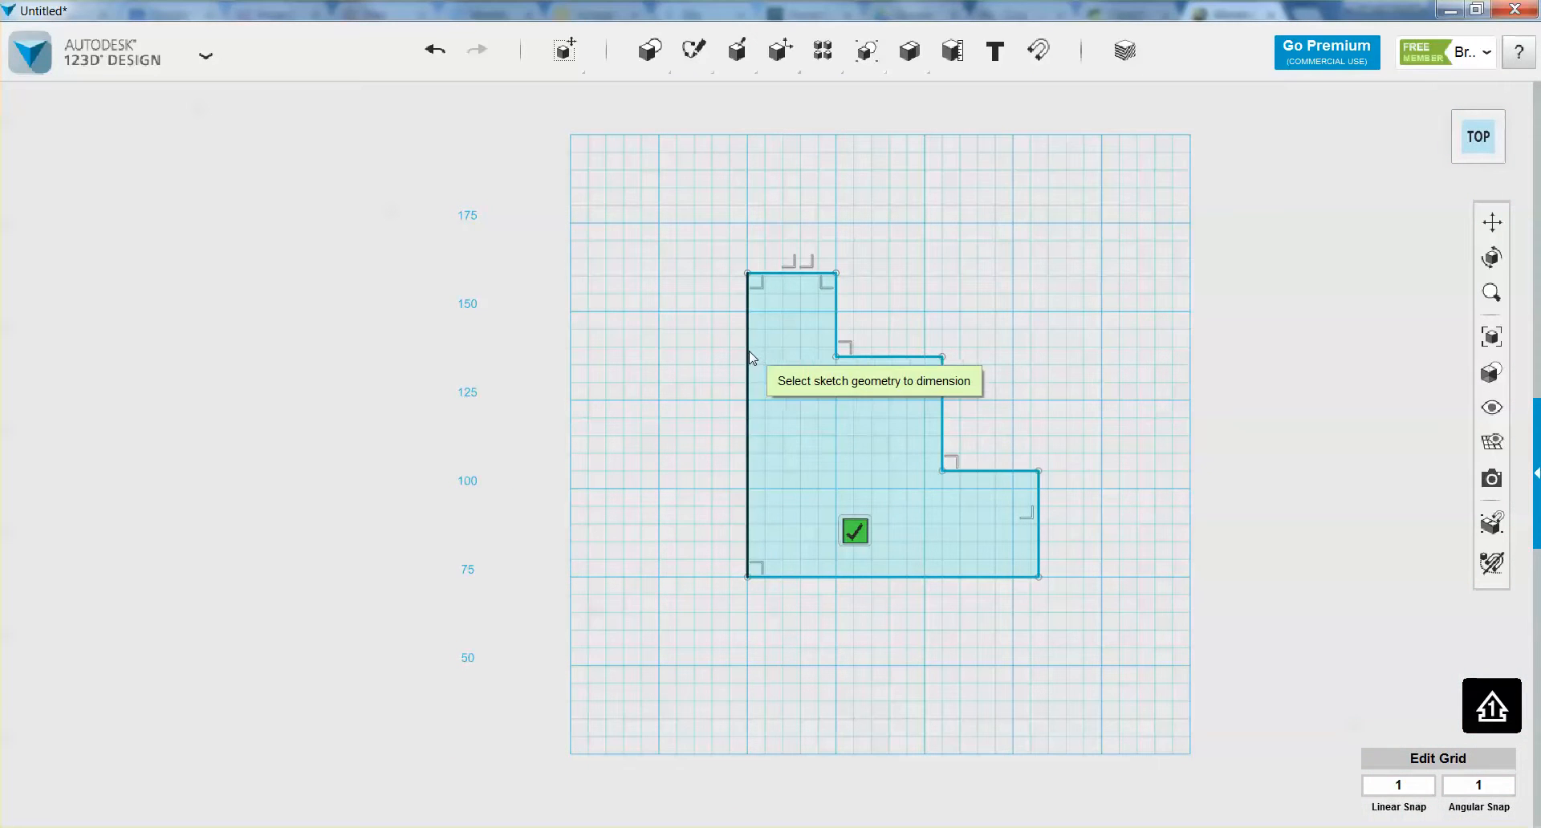
pyautogui.moveTo(833, 319)
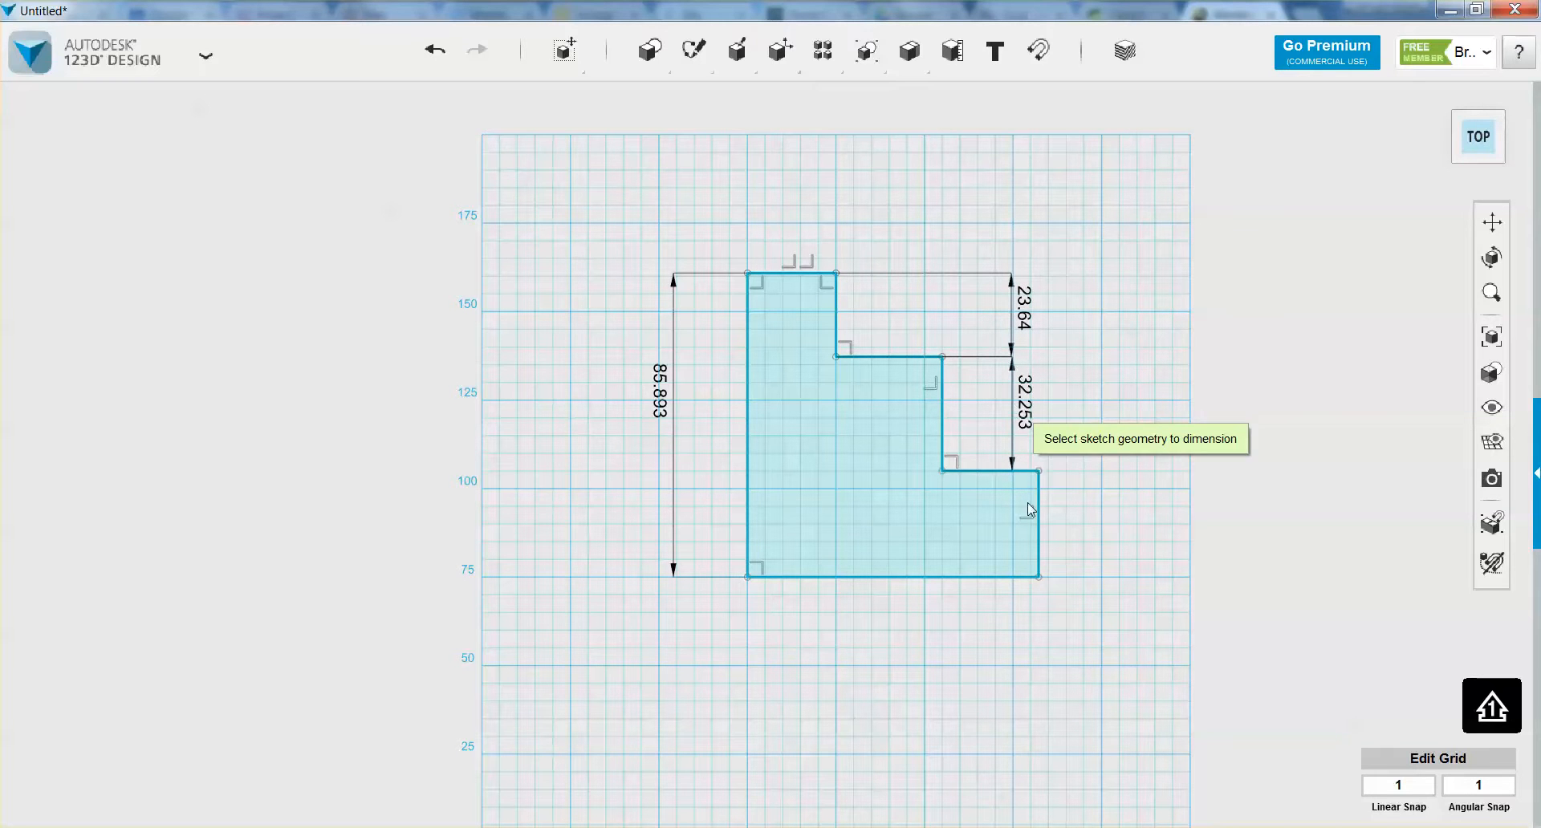
pyautogui.moveTo(648, 418)
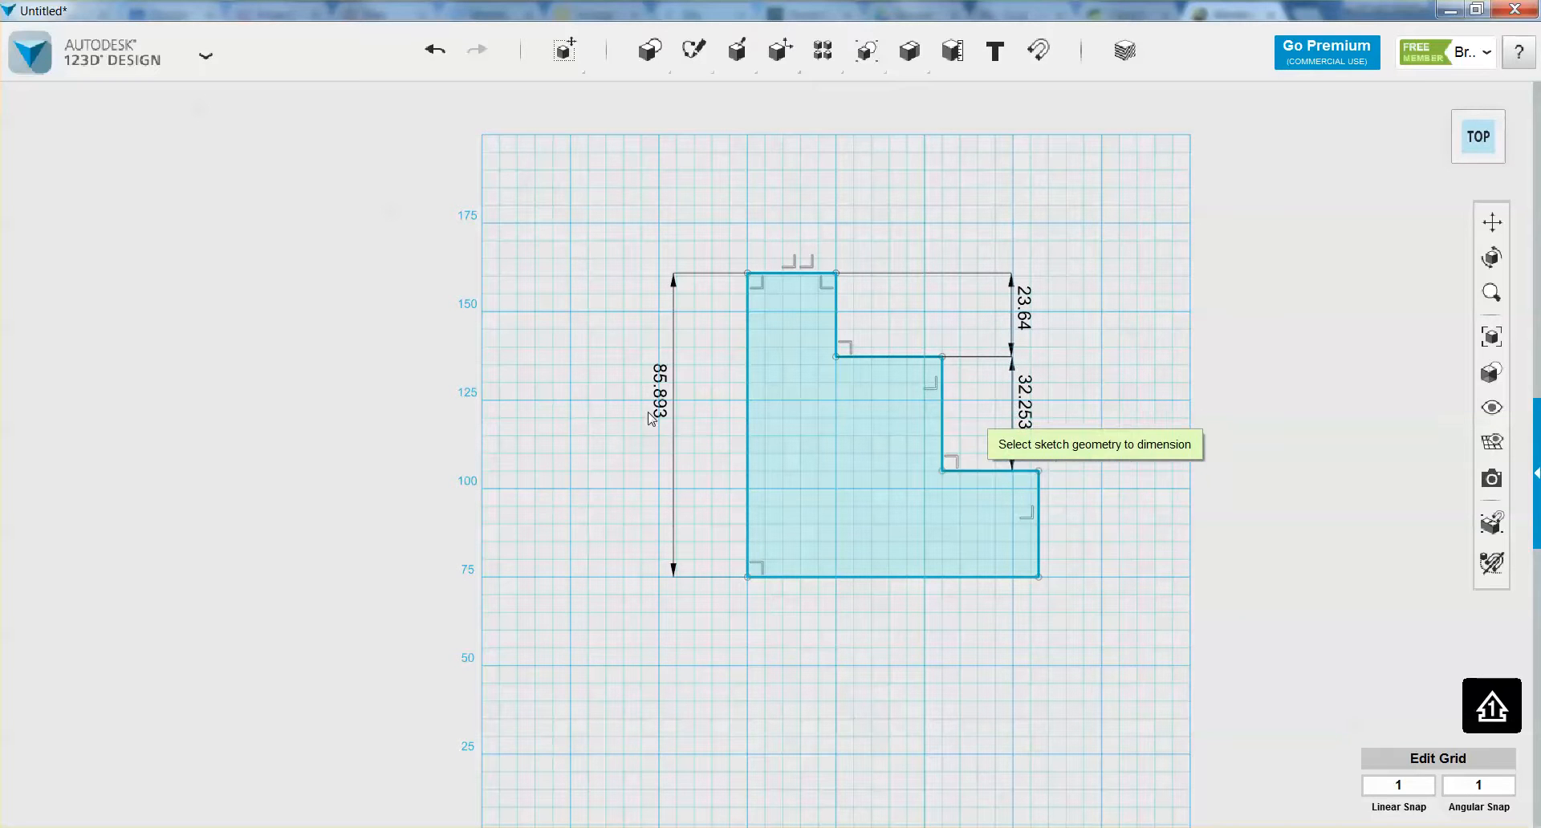
pyautogui.moveTo(1053, 533)
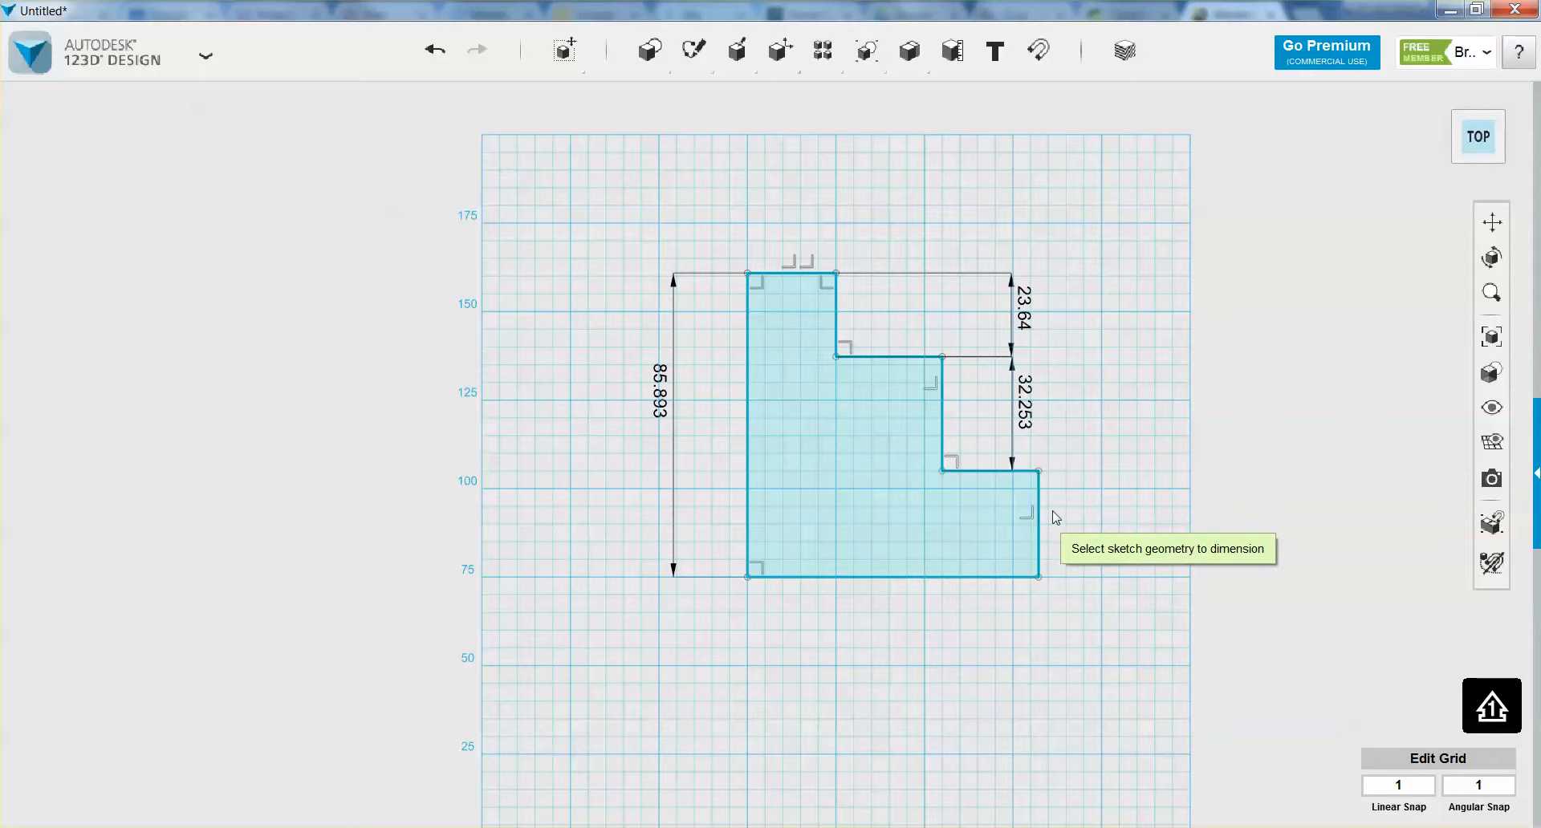
pyautogui.moveTo(673, 394)
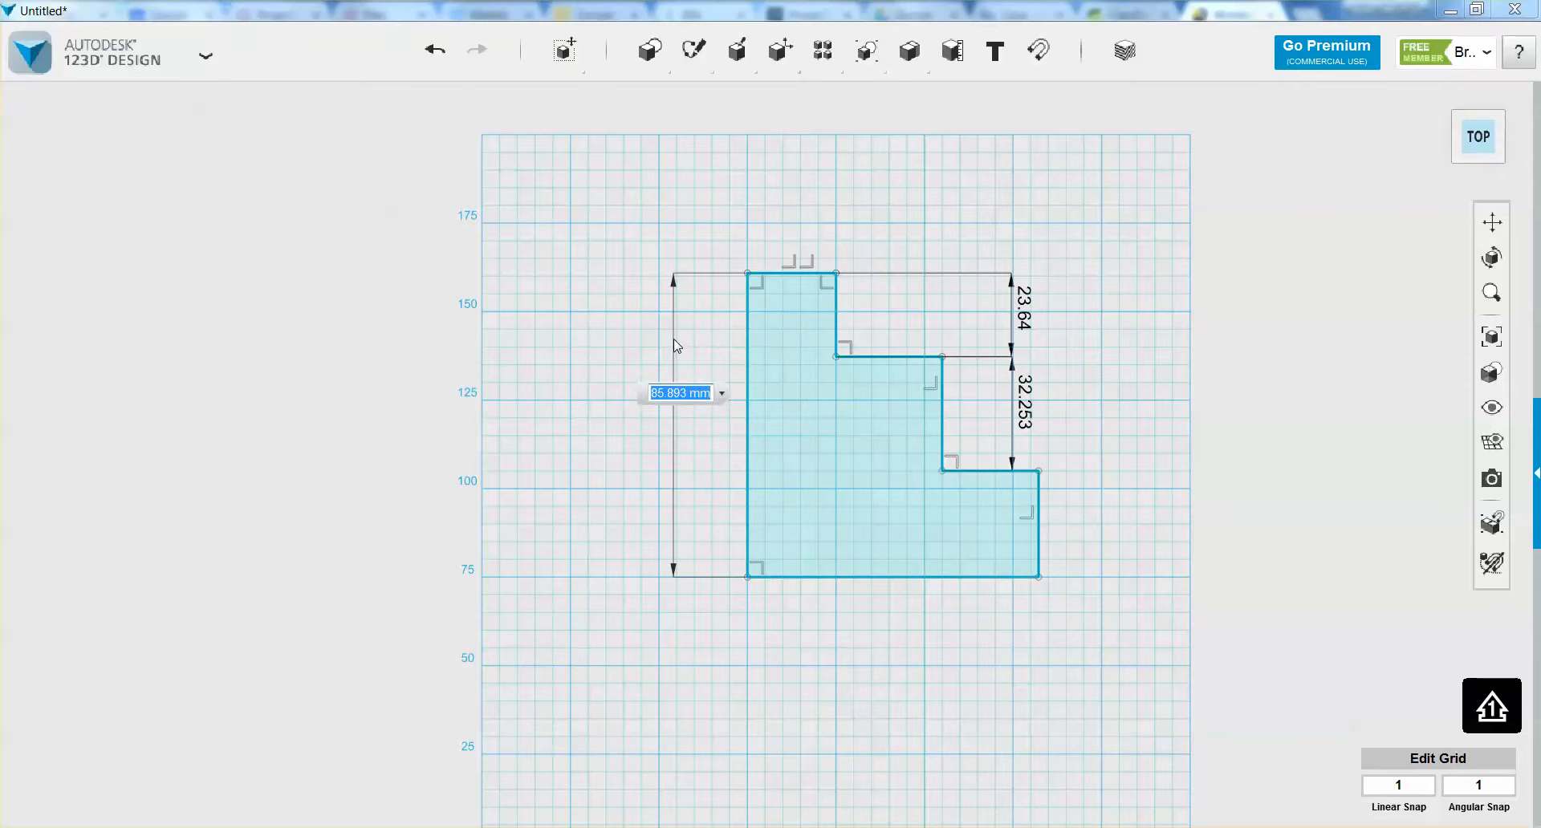
# Step: Change the overall height dimension from 85.893 to 78
pyautogui.write('78')
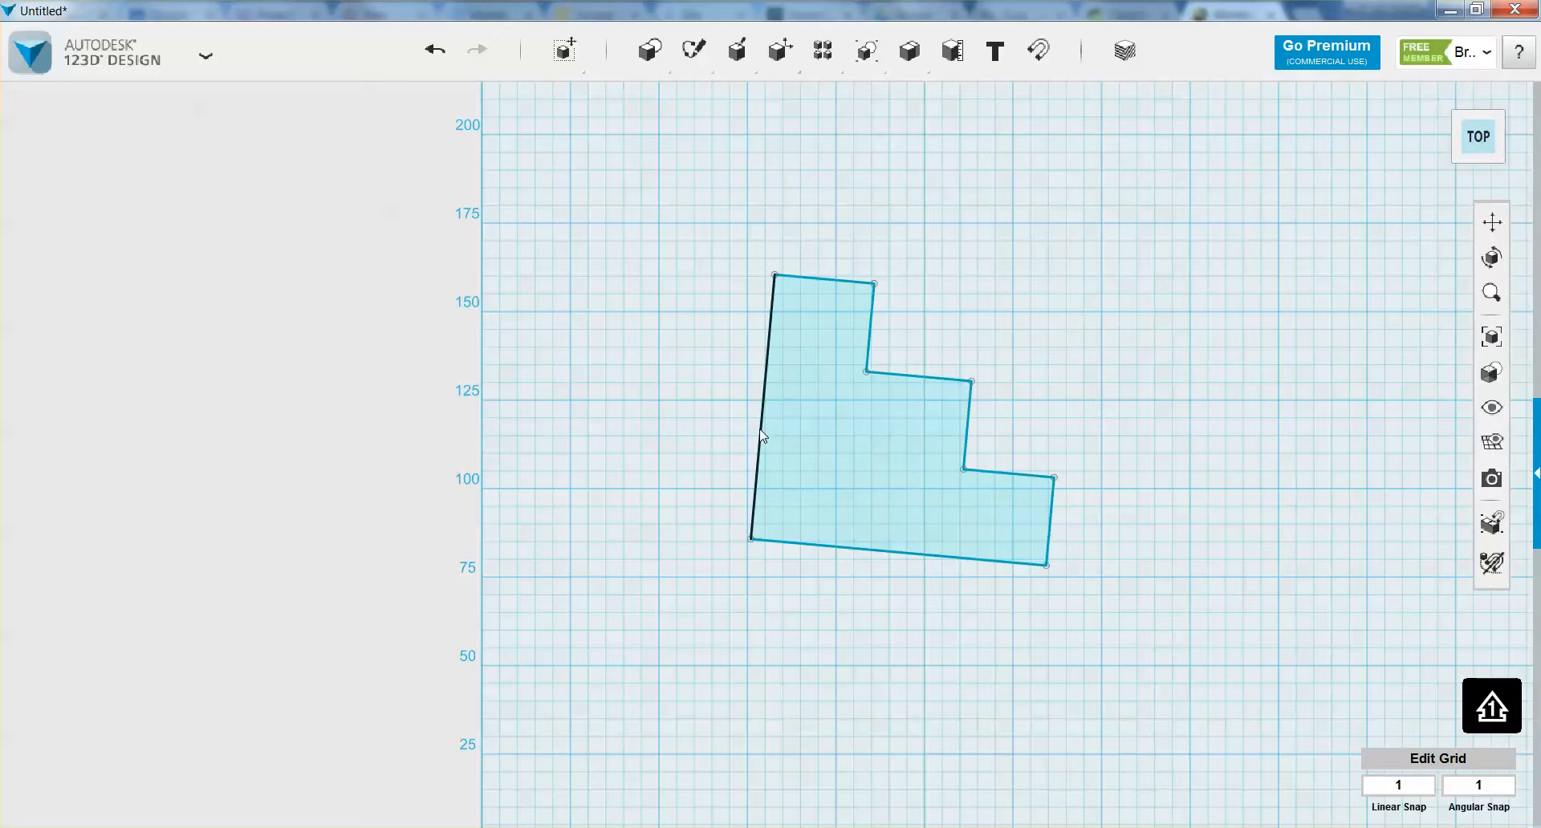
# Step: Select the stepped sketch, start Edit Dimension and pick its left edge for a new dimension
pyautogui.click(761, 437)
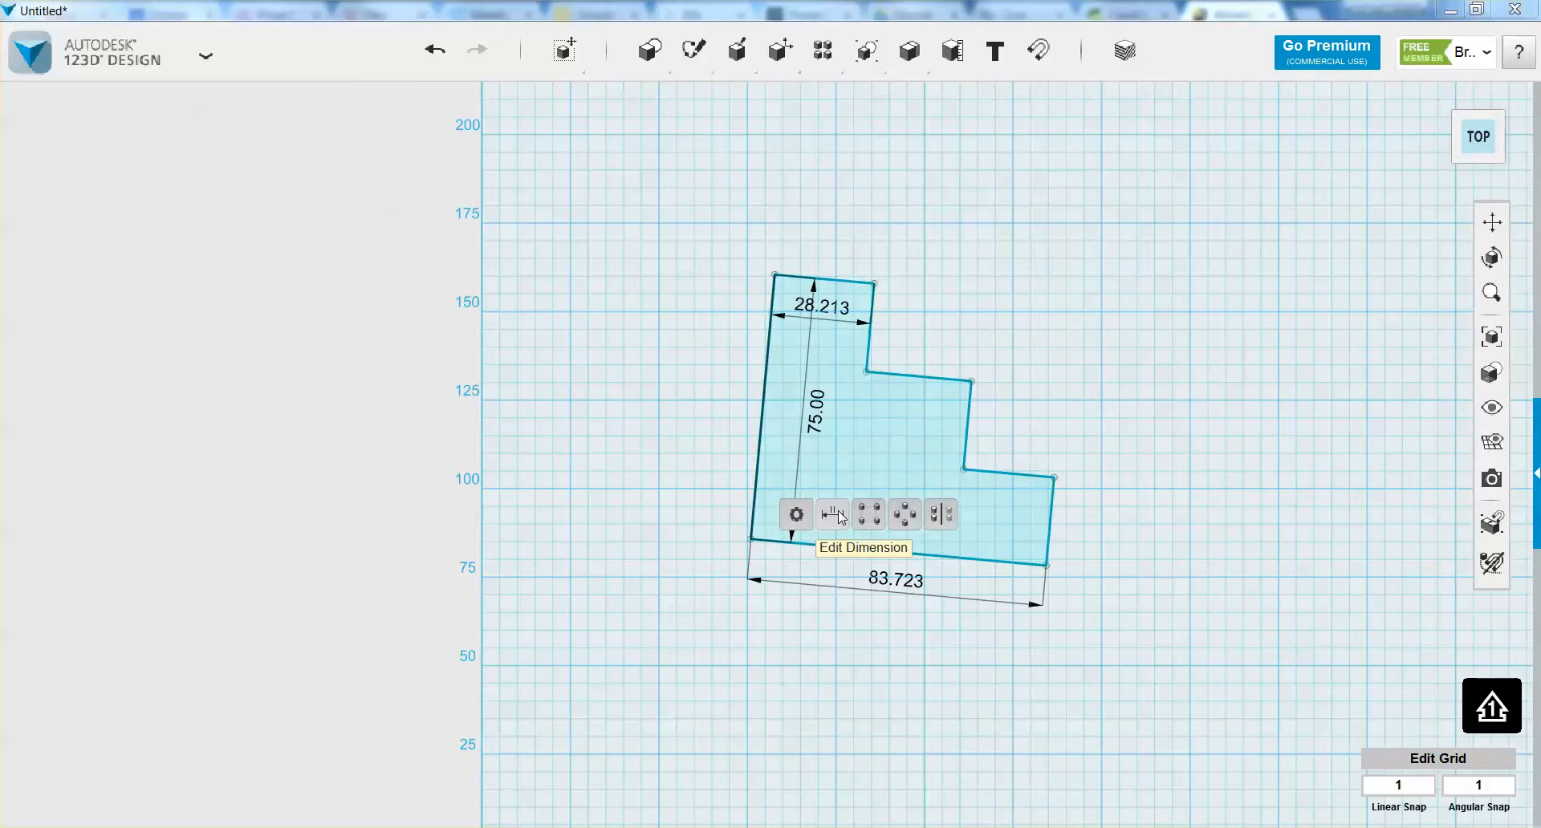
pyautogui.click(833, 514)
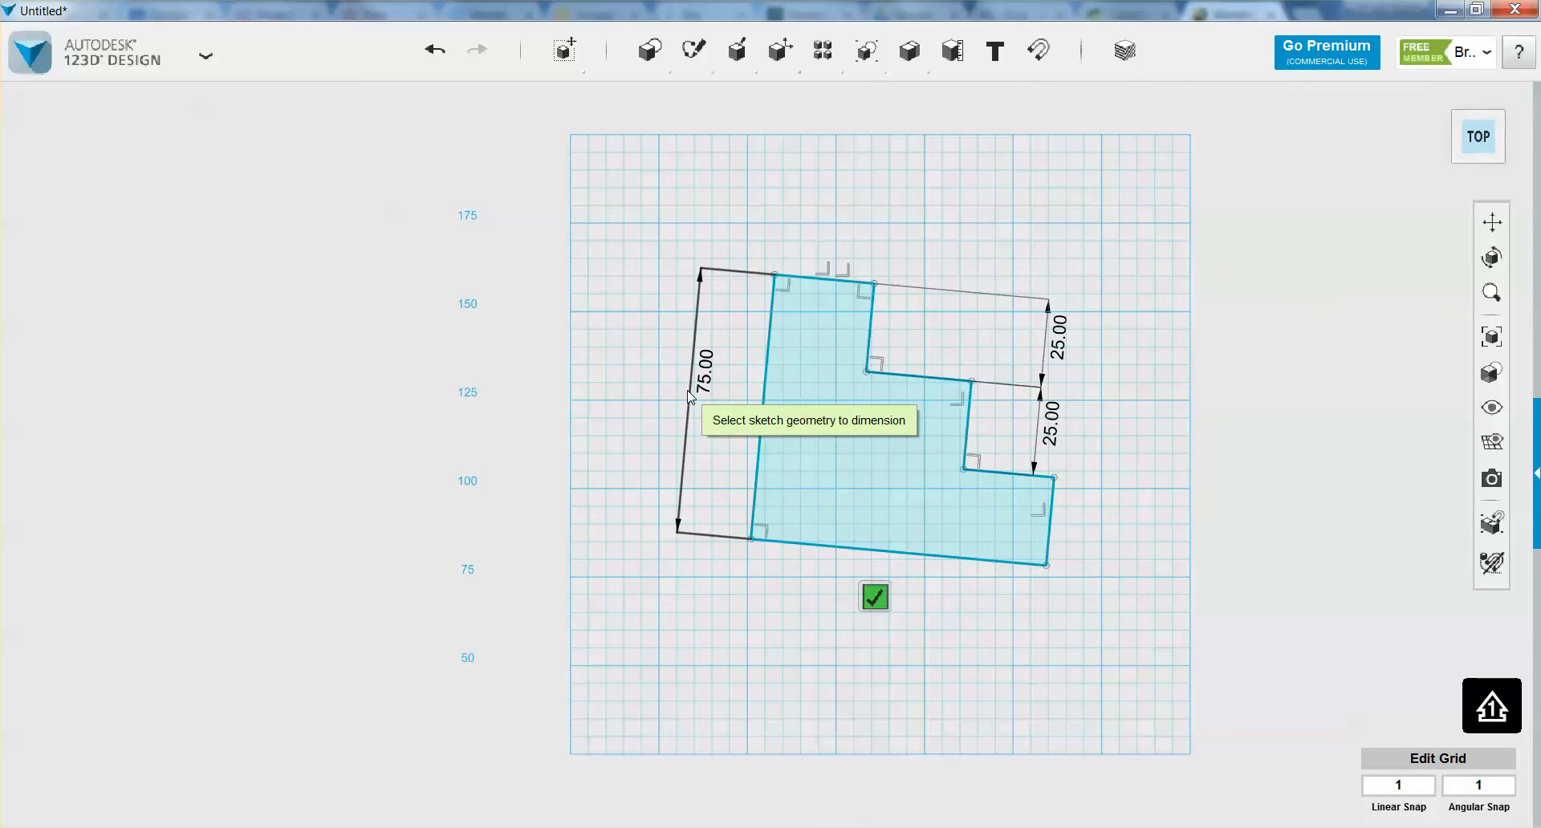
pyautogui.click(874, 598)
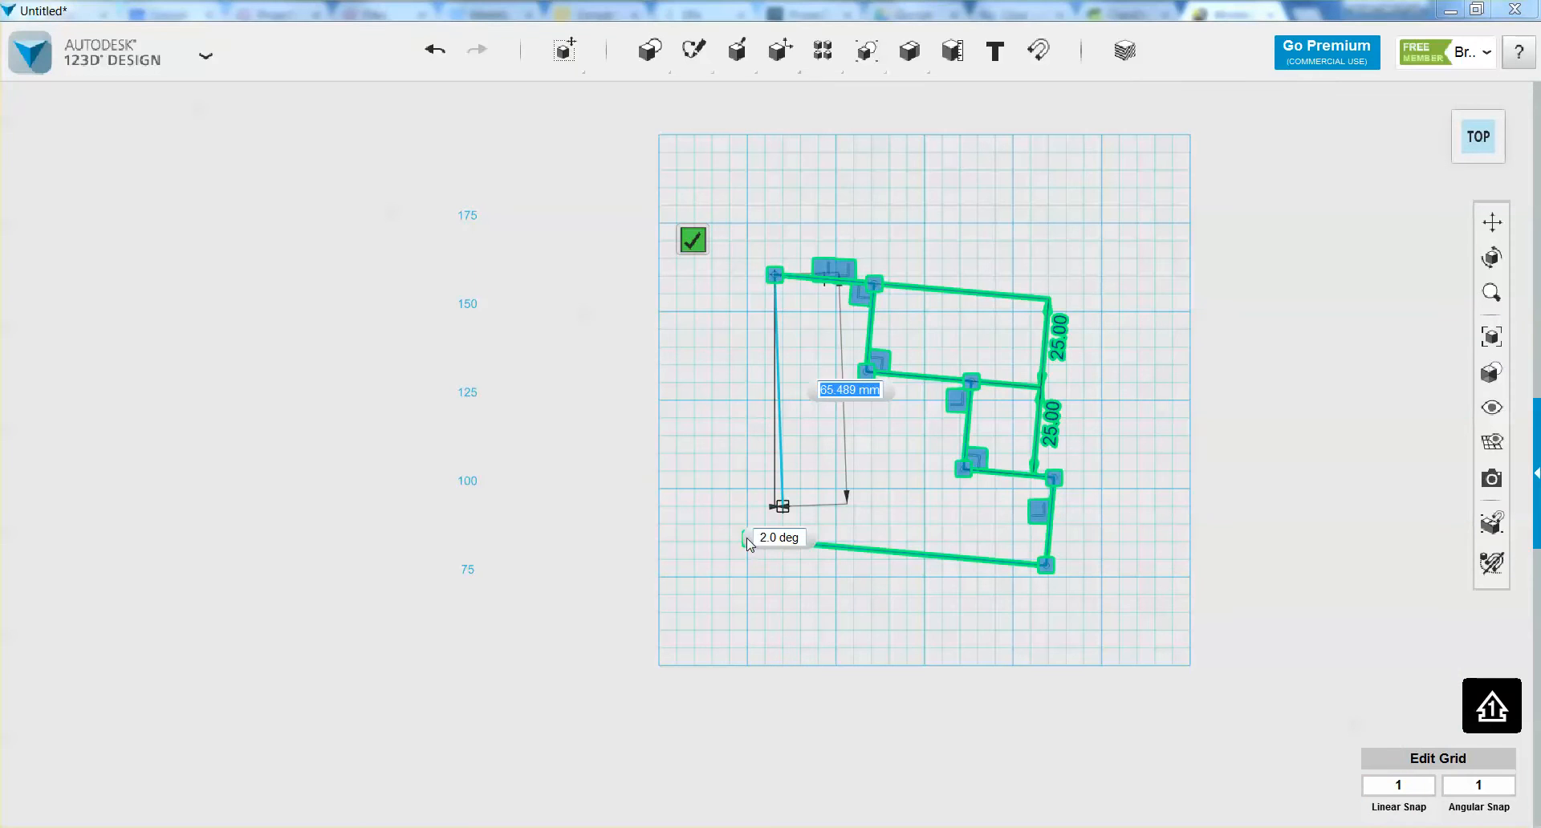
# Step: End the new left-side line at the bottom corner and finish the sketch with the green check
pyautogui.click(694, 240)
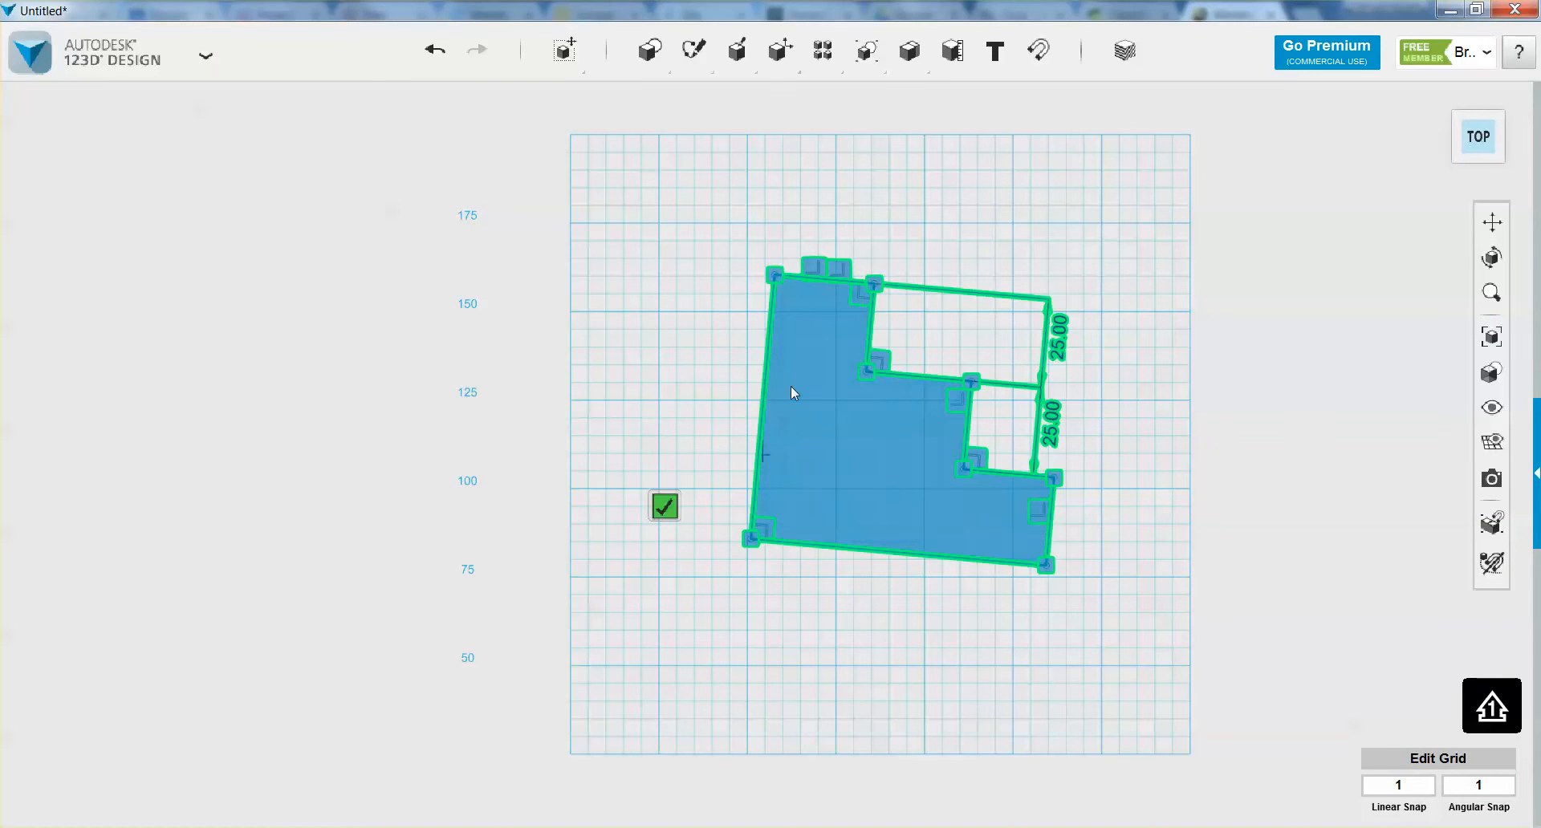
pyautogui.click(663, 505)
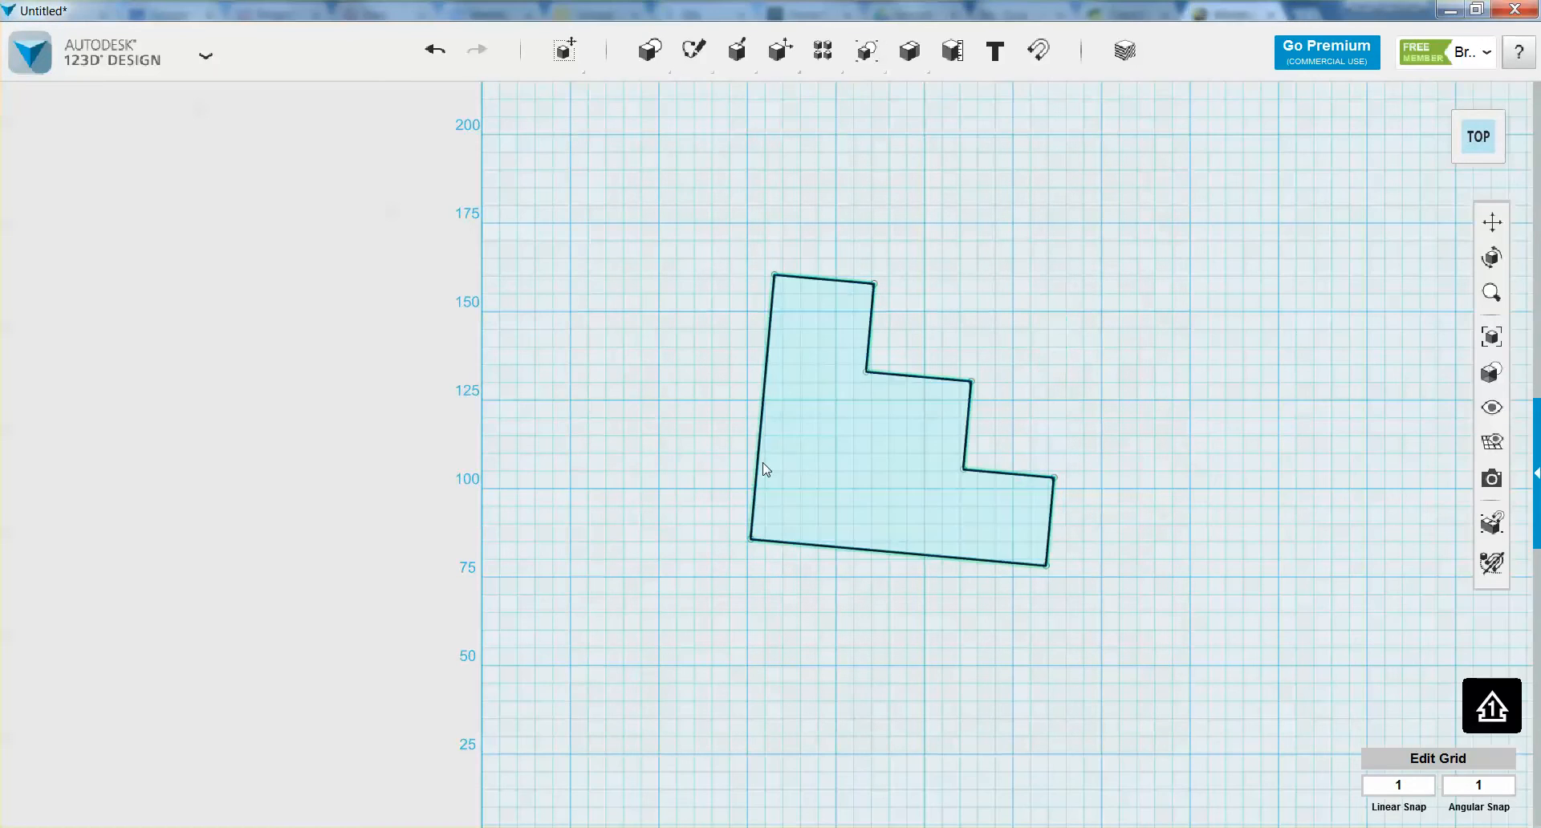